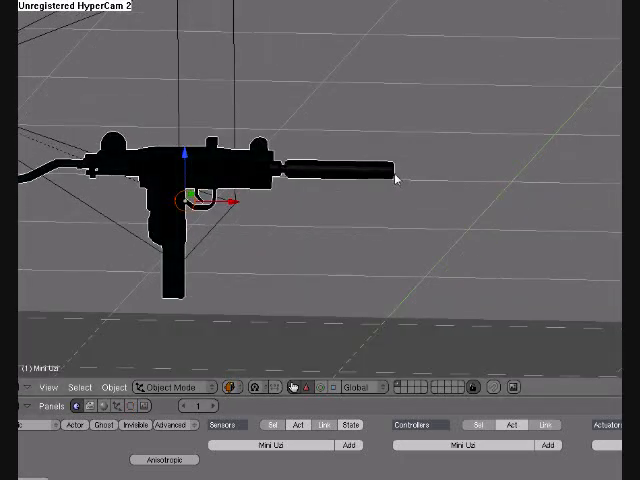
Add an Empty object at the Uzi's muzzle from the toolbox Add menu
{"action": "left_click", "coordinate": [460, 240]}
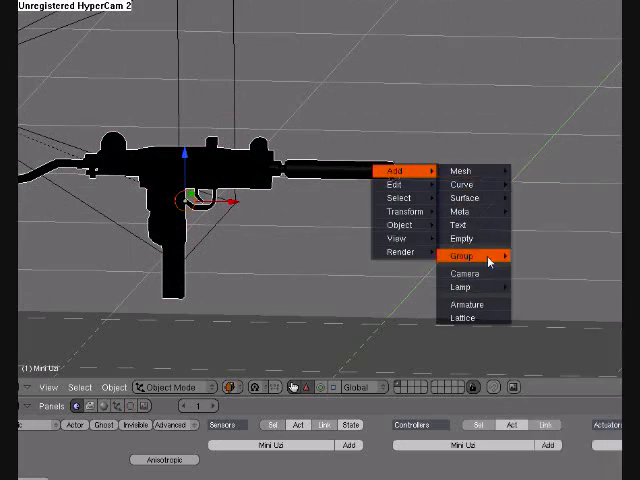
{"action": "left_click", "coordinate": [460, 240]}
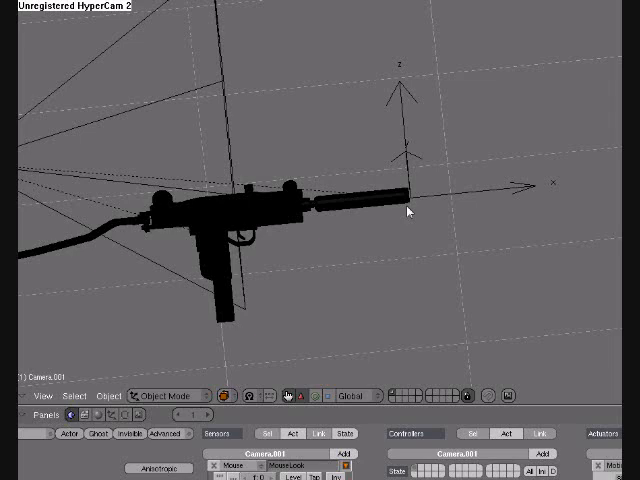
{"action": "mouse_move", "coordinate": [428, 410]}
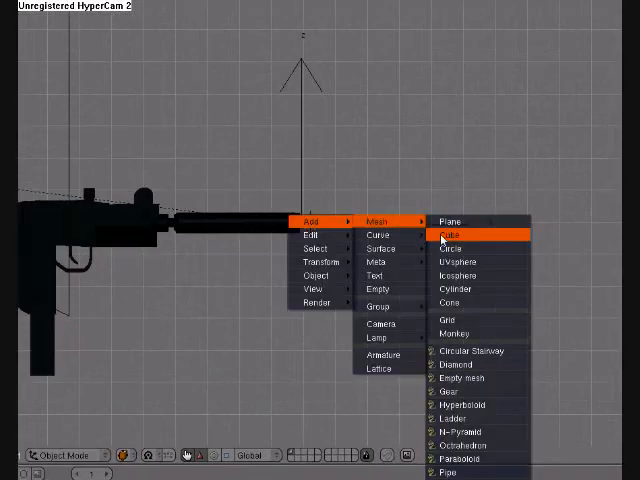
{"action": "mouse_move", "coordinate": [460, 260]}
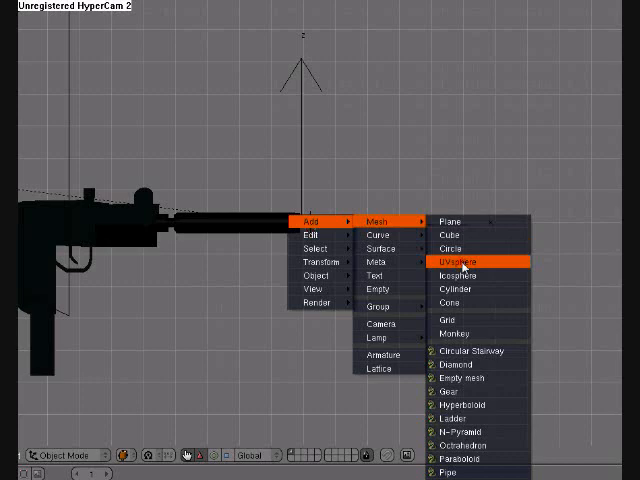
Add a UV sphere with default settings to serve as the bullet
{"action": "left_click", "coordinate": [458, 262]}
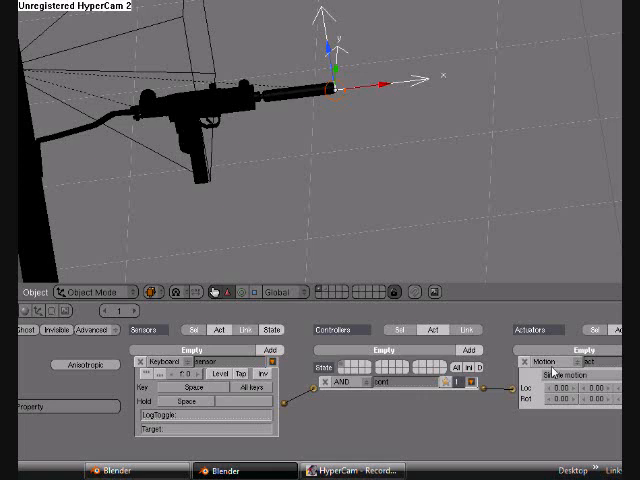
Set the empty's actuator type to Edit Object so it adds objects
{"action": "left_click", "coordinate": [556, 362]}
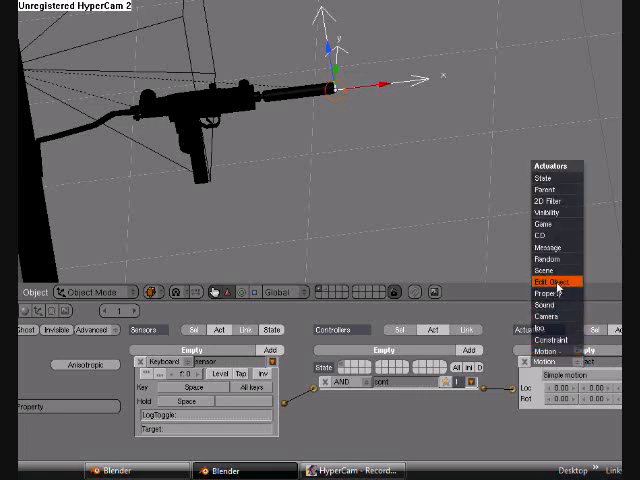
{"action": "left_click", "coordinate": [548, 282]}
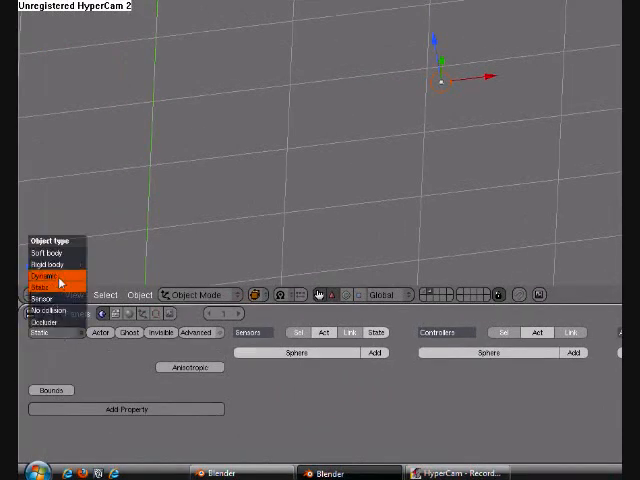
Set the sphere's physics object type to Dynamic
{"action": "left_click", "coordinate": [52, 276]}
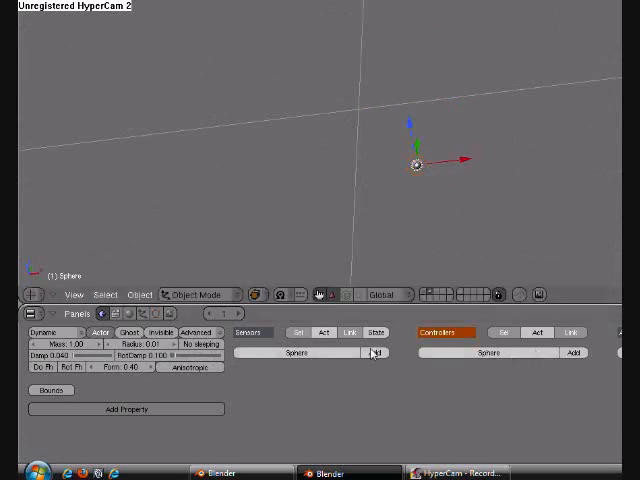
Add an Always sensor and an AND controller to the sphere's logic
{"action": "left_click", "coordinate": [374, 352]}
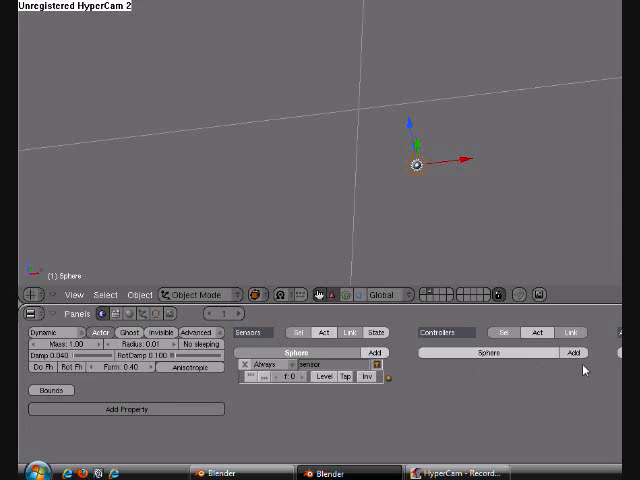
{"action": "left_click", "coordinate": [572, 352]}
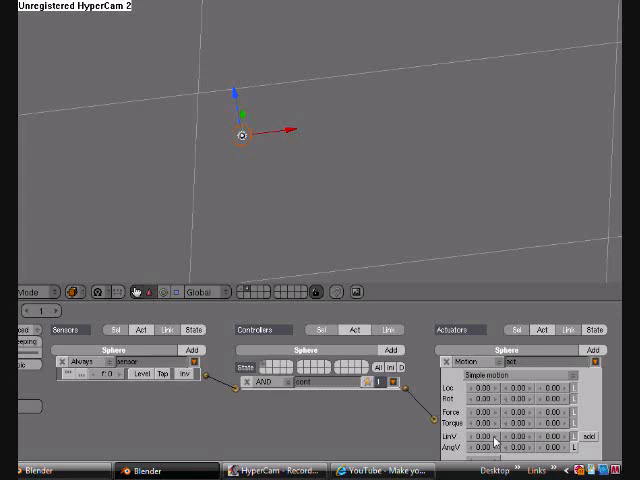
Add a keyboard-triggered Add Object actuator to the empty's logic chain
{"action": "left_click", "coordinate": [484, 436]}
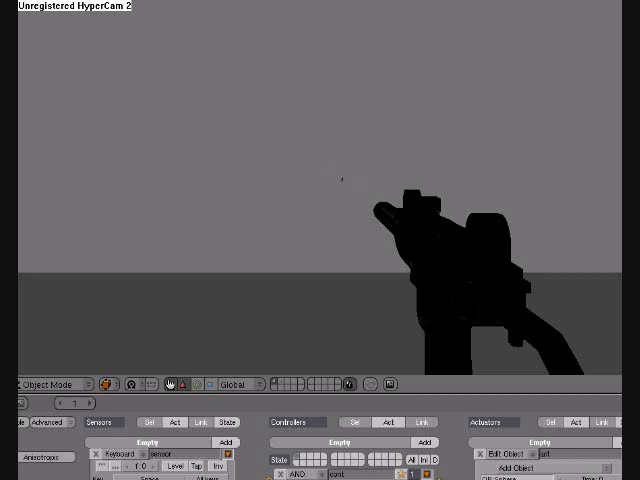
{"action": "mouse_move", "coordinate": [304, 150]}
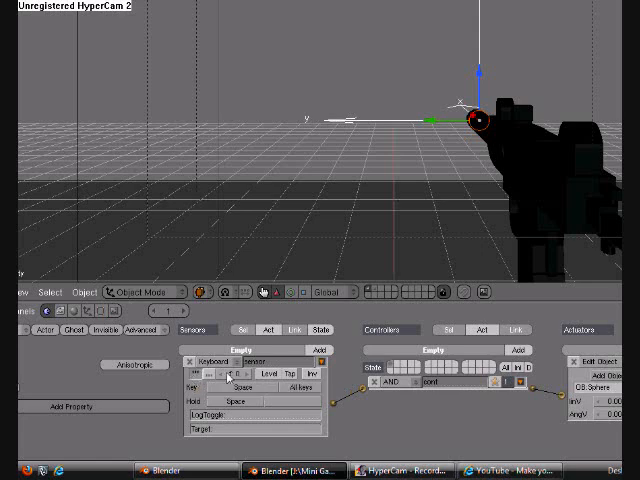
{"action": "mouse_move", "coordinate": [228, 384]}
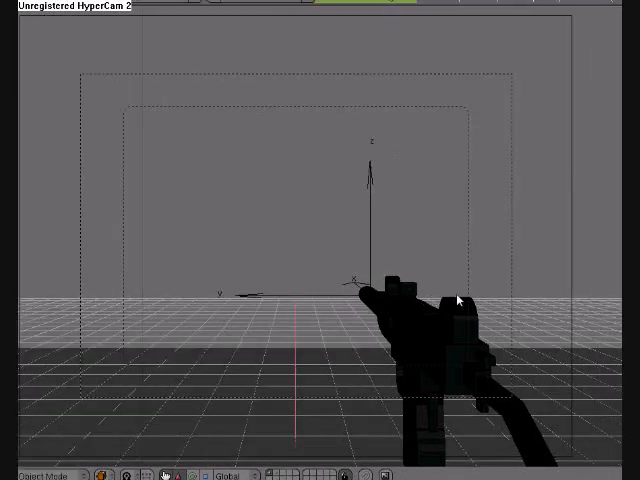
{"action": "mouse_move", "coordinate": [440, 304]}
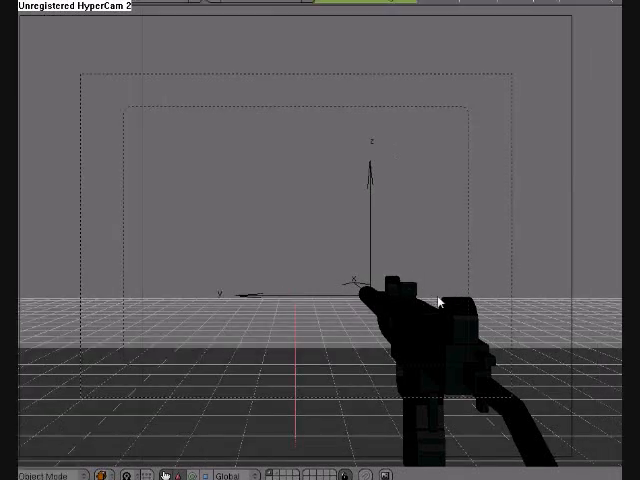